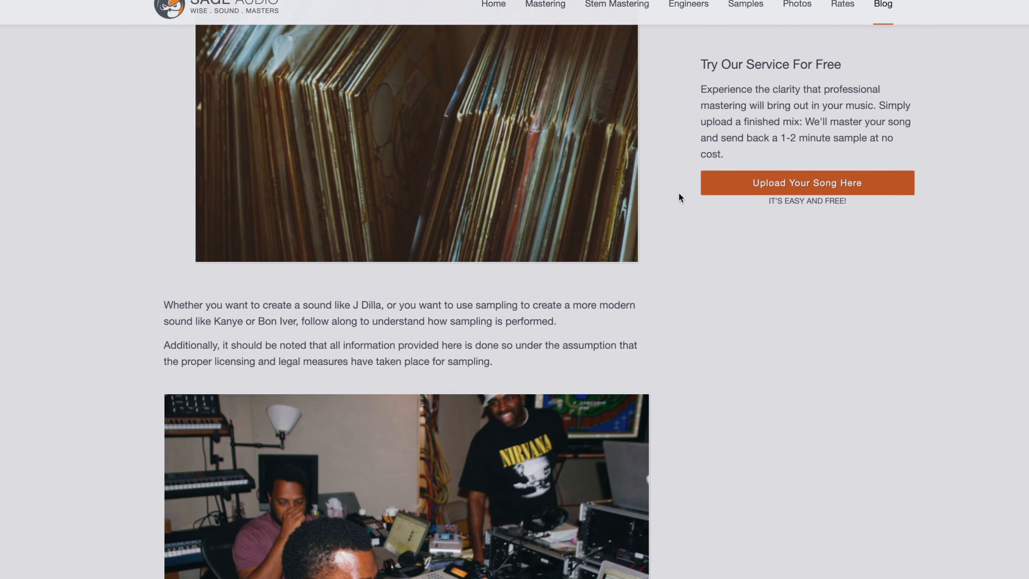
# - Reach the free mastering sign-up form and enter the username 'newband'
pyautogui.scroll(-3)
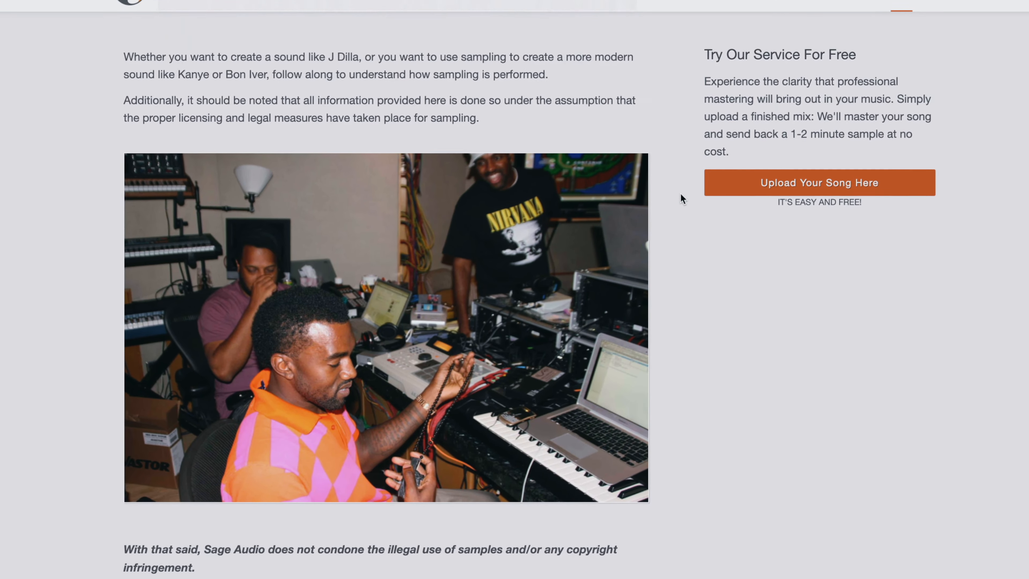
pyautogui.scroll(-3)
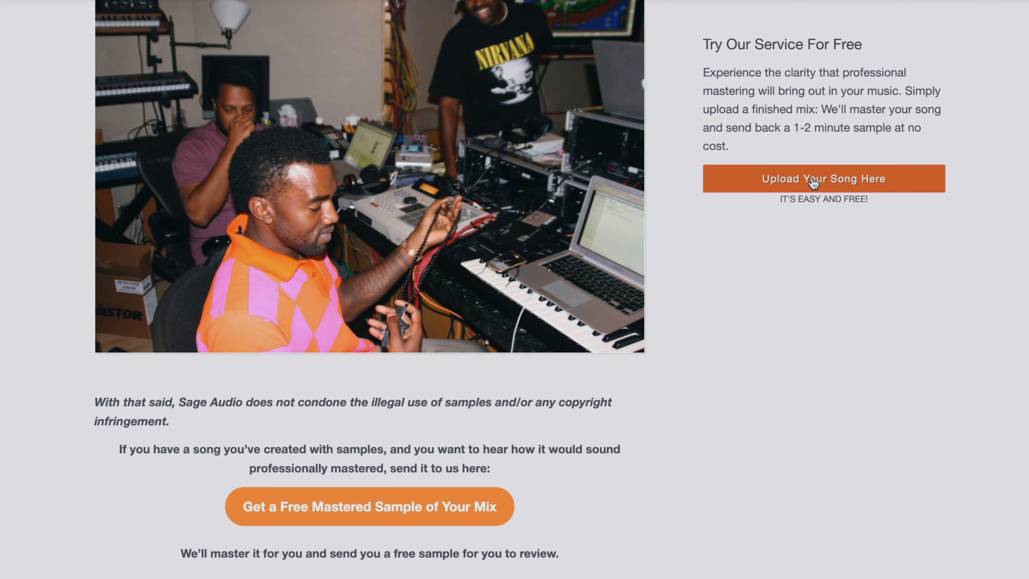
pyautogui.write('newband')
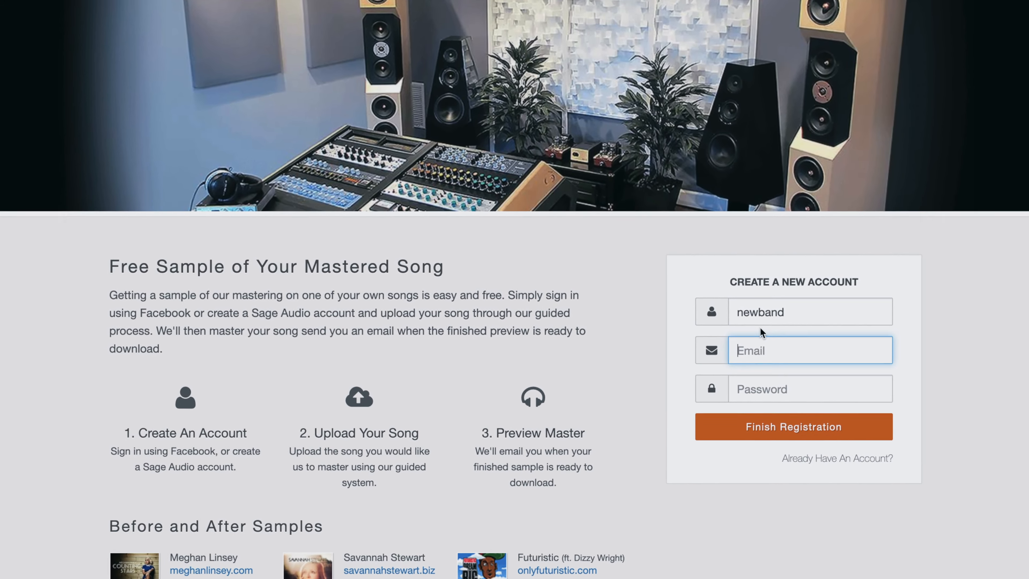
# - Fill the registration details, finish registration and begin the Song Name entry 'New'
pyautogui.write('newm')
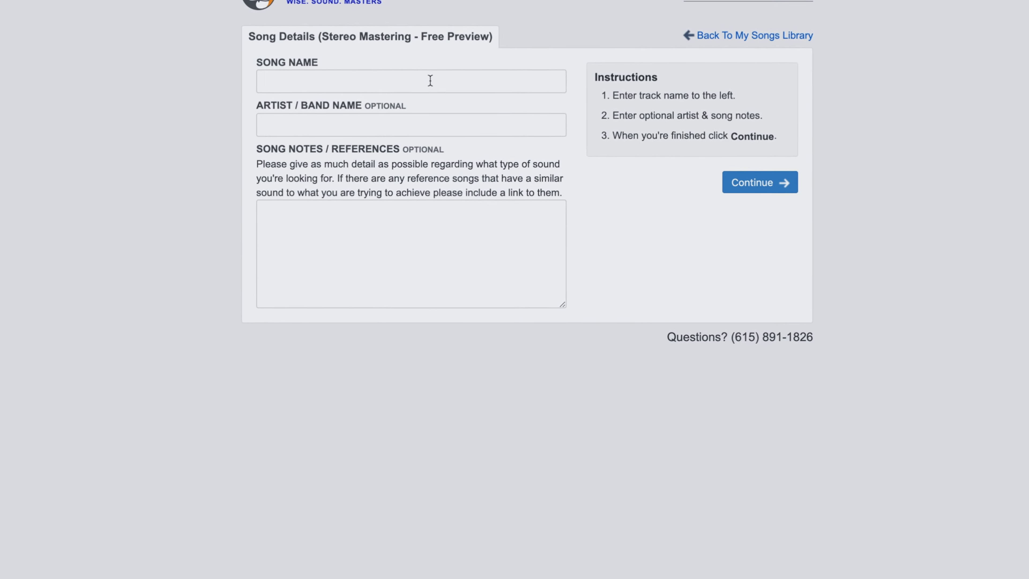
pyautogui.write('New')
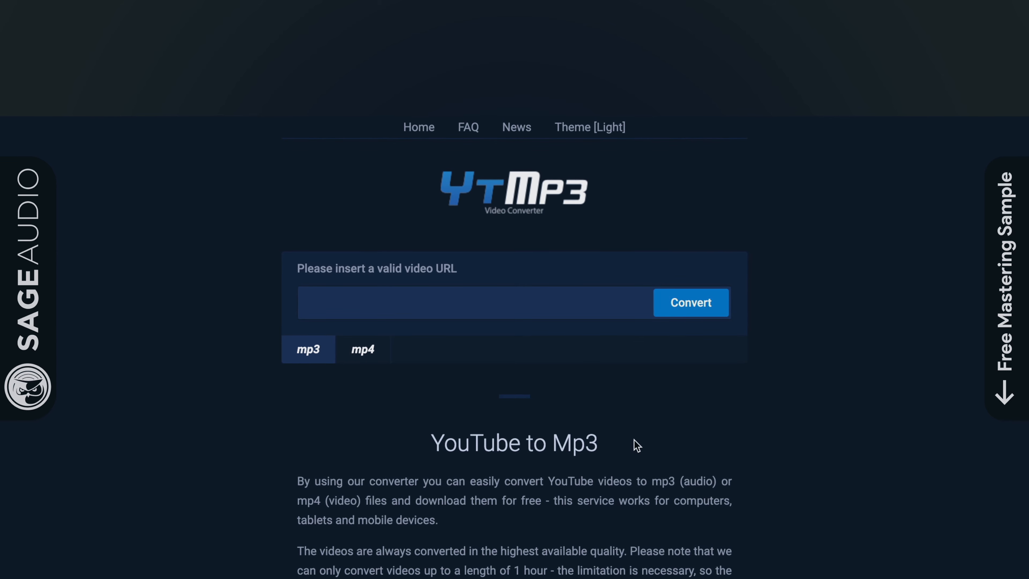
# - Choose the download format under the YTMP3 URL field, settling on mp4
pyautogui.click(364, 348)
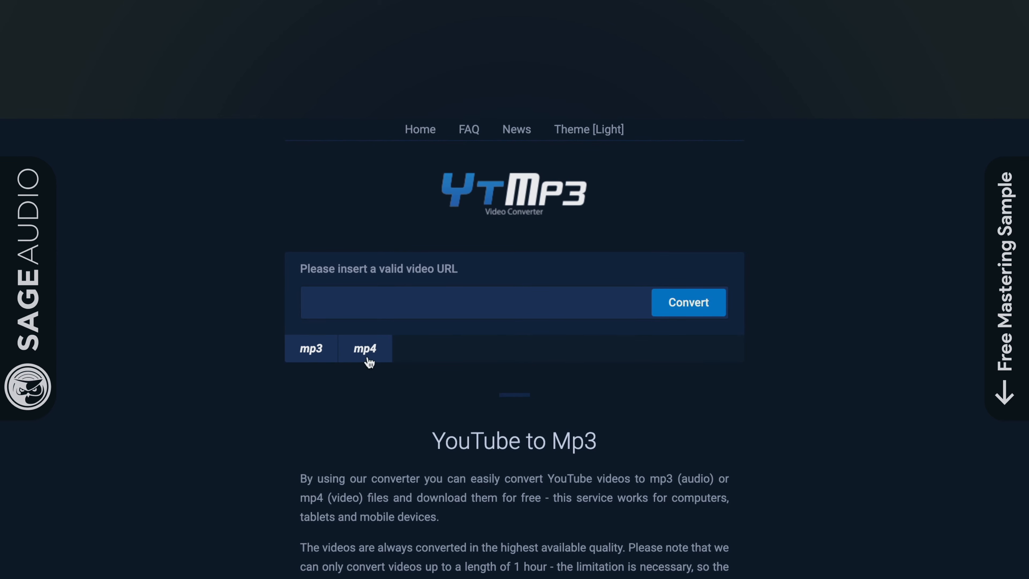
pyautogui.click(313, 348)
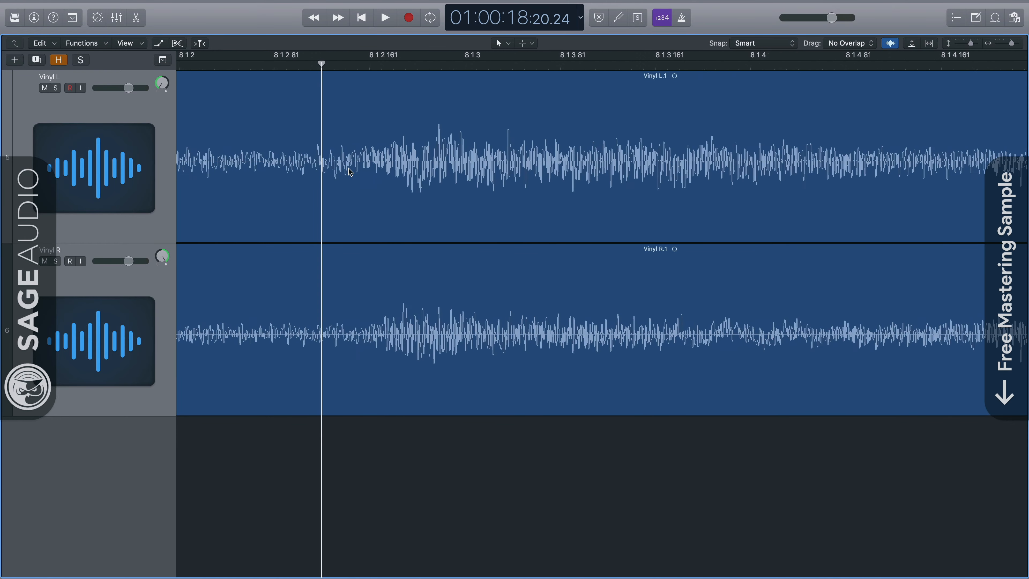
# - Audition the Vinyl L and Vinyl R recording around bar 8, then halt playback
pyautogui.click(384, 17)
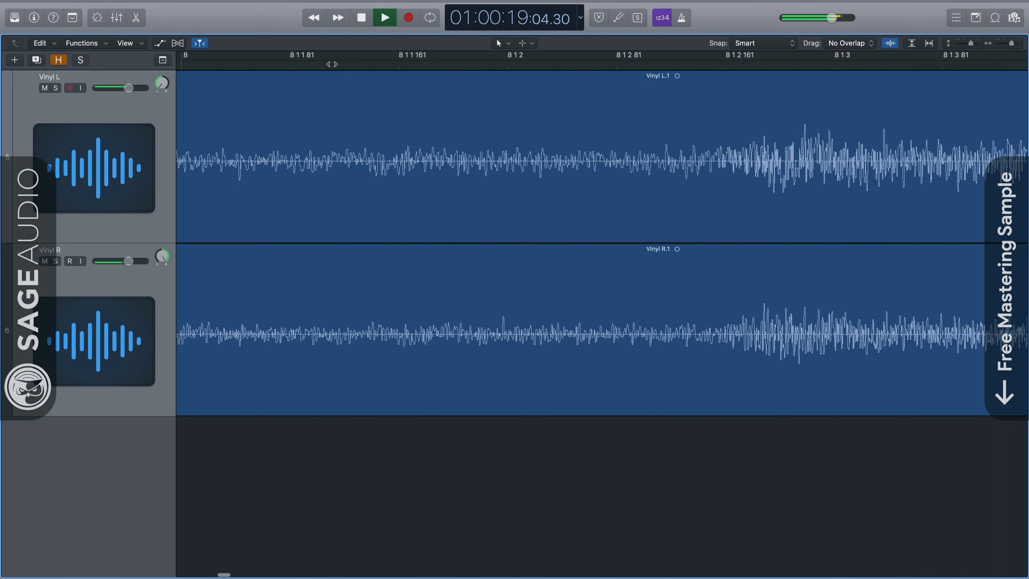
pyautogui.click(384, 17)
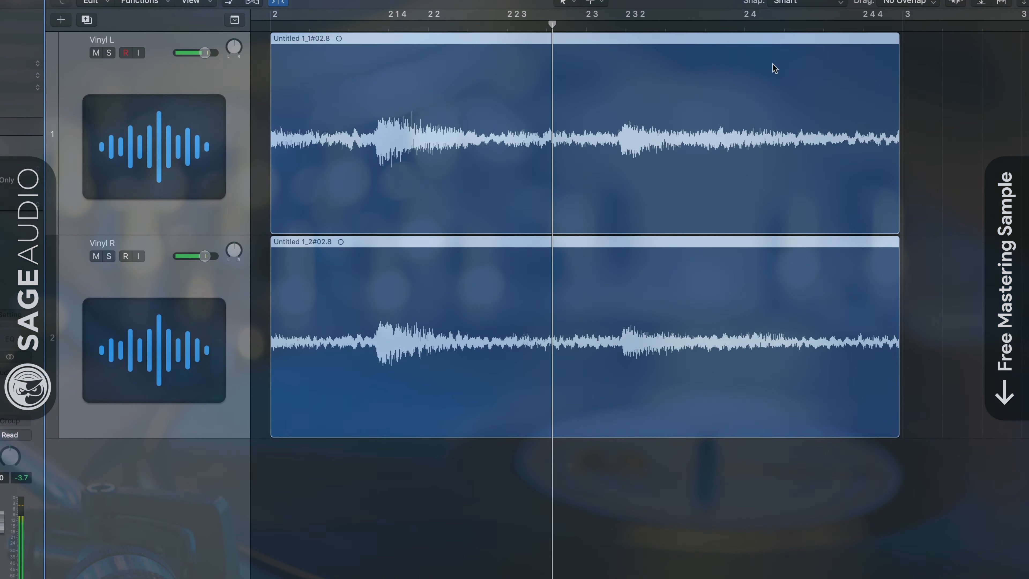
# - Trim the Vinyl region edge to isolate the short sample between bars 2 and 3
pyautogui.moveTo(889, 63); pyautogui.dragTo(909, 62)
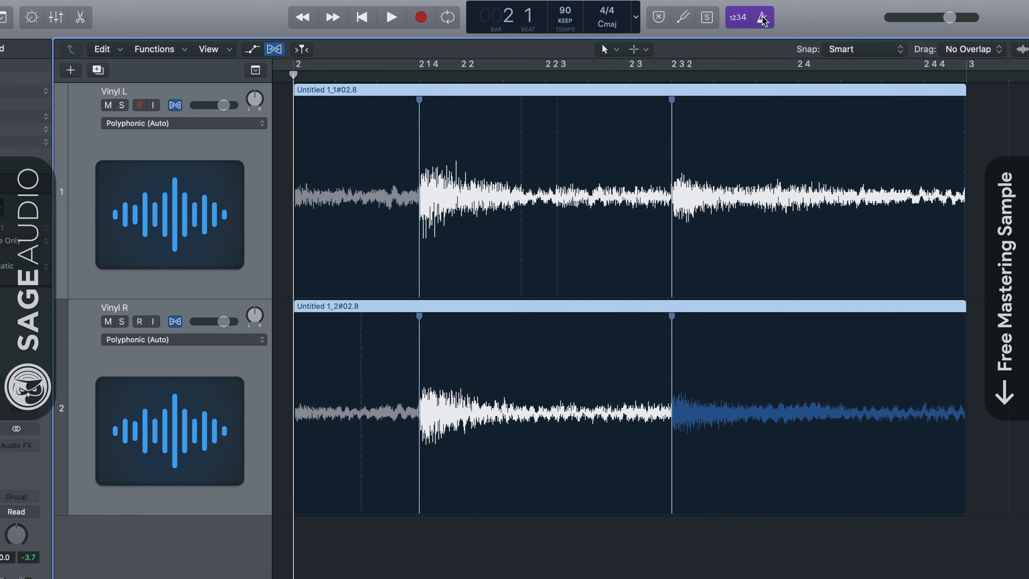
# - Toggle the metronome and play the flexed vinyl sample
pyautogui.click(391, 16)
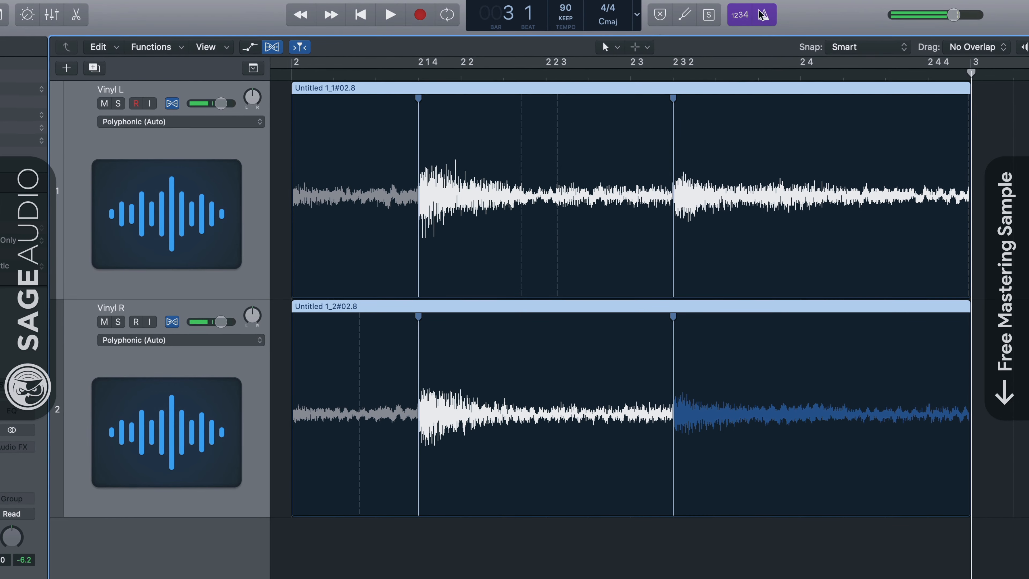
pyautogui.click(390, 14)
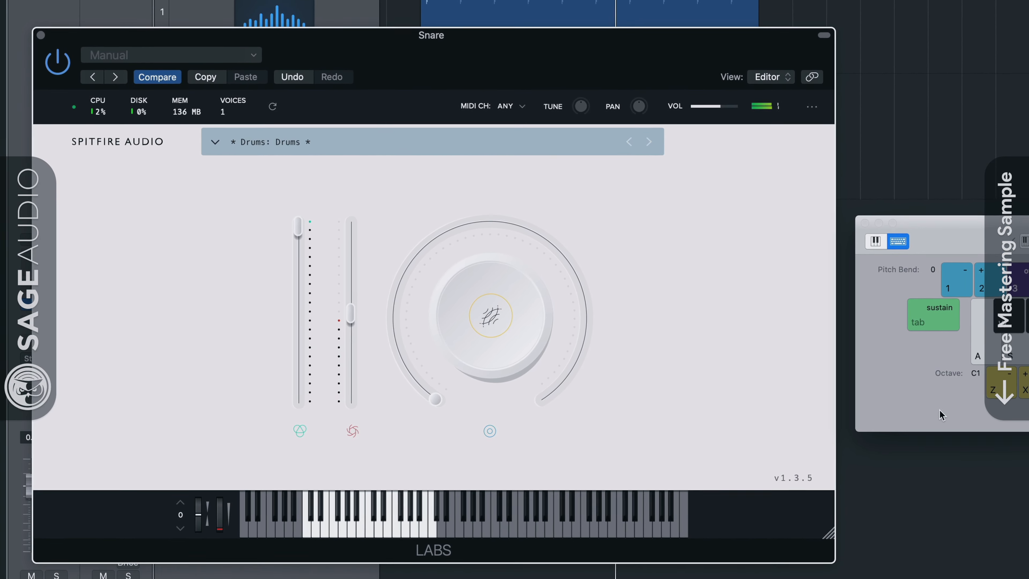
# - Place the LABS Drums snare region under the sample loop and bring up its Piano Roll
pyautogui.moveTo(431, 35); pyautogui.dragTo(410, 58)
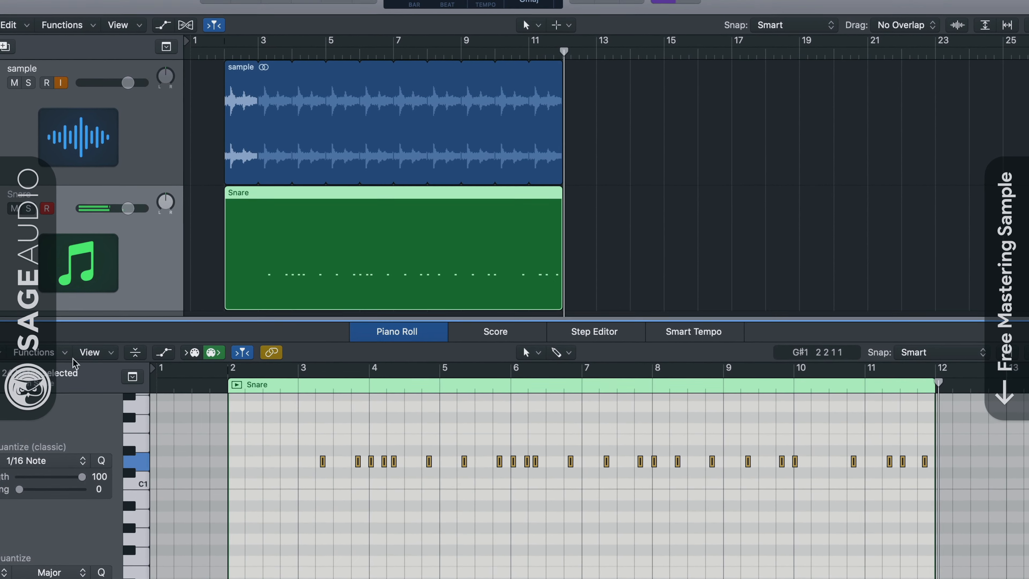
pyautogui.click(58, 348)
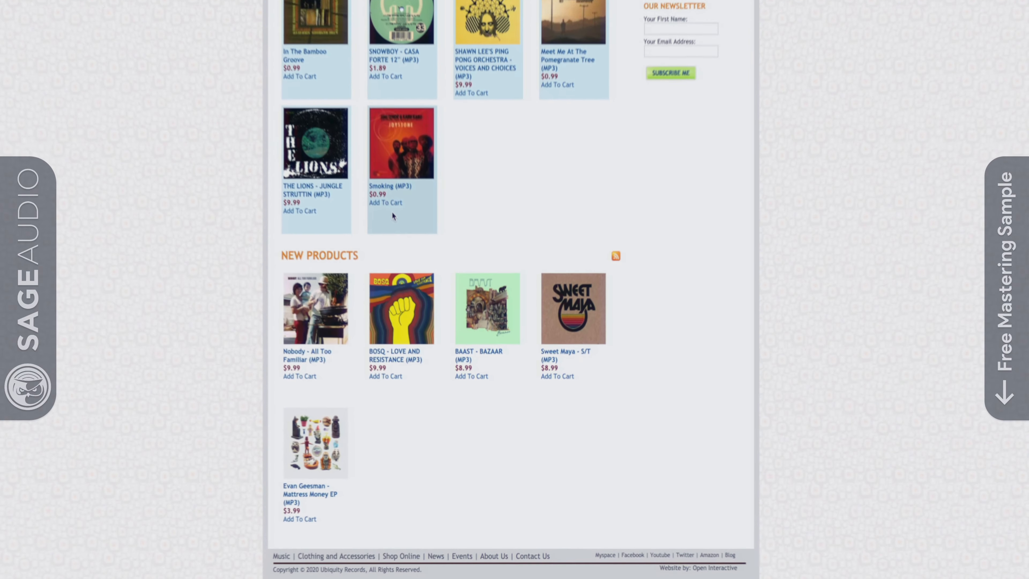
# - Finish the Ubiquity Records New Products listing and move to Easy Song Licensing
pyautogui.scroll(-3)
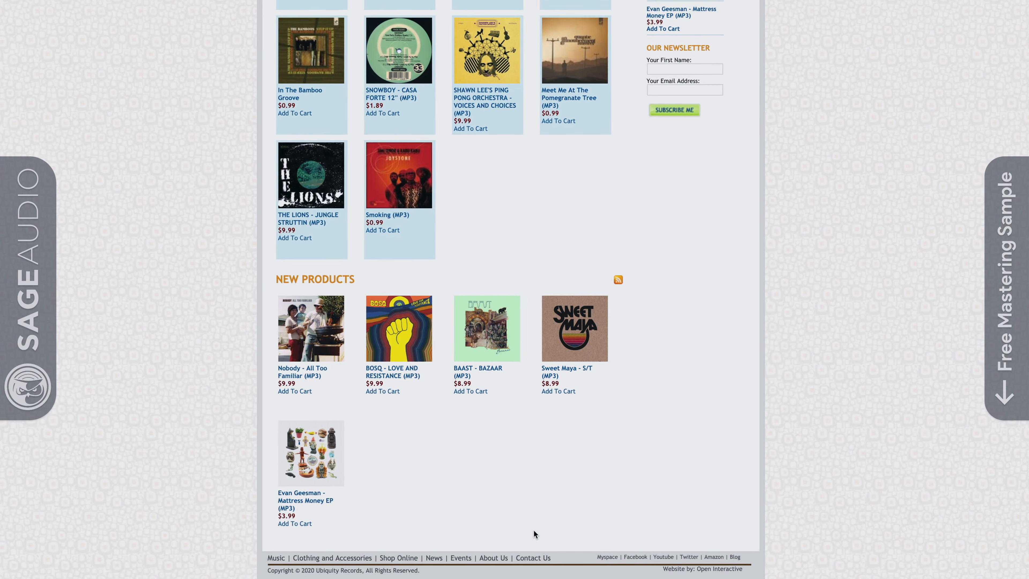
pyautogui.click(533, 558)
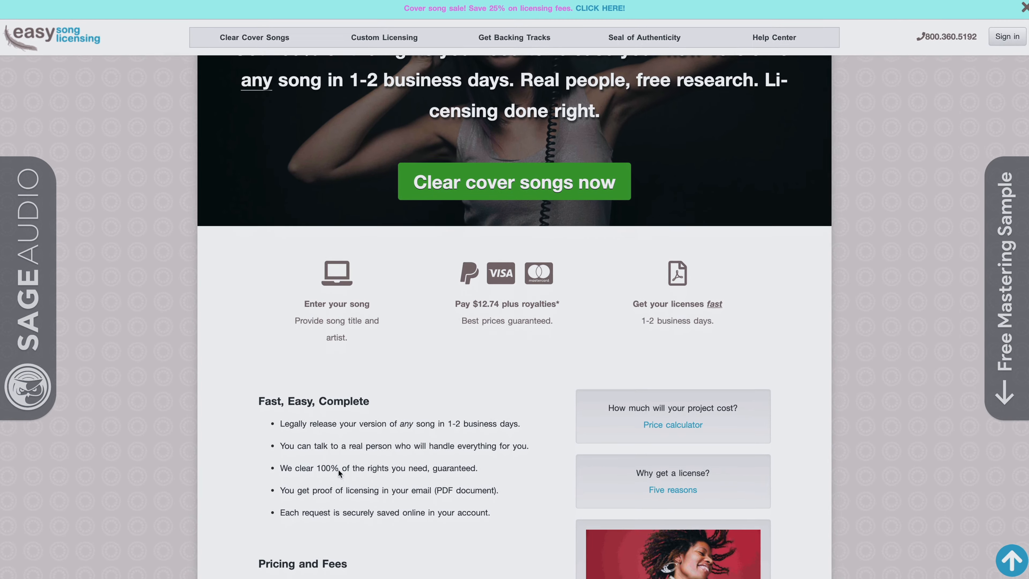
# - Get the cover song price estimate: $15.02 total for 25 CD copies of one song
pyautogui.scroll(-3)
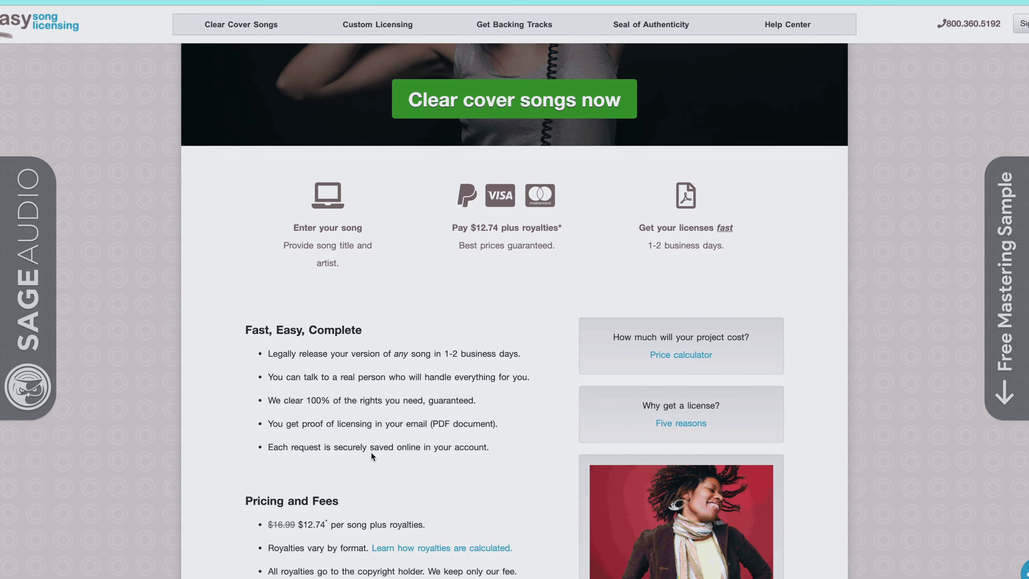
pyautogui.click(681, 354)
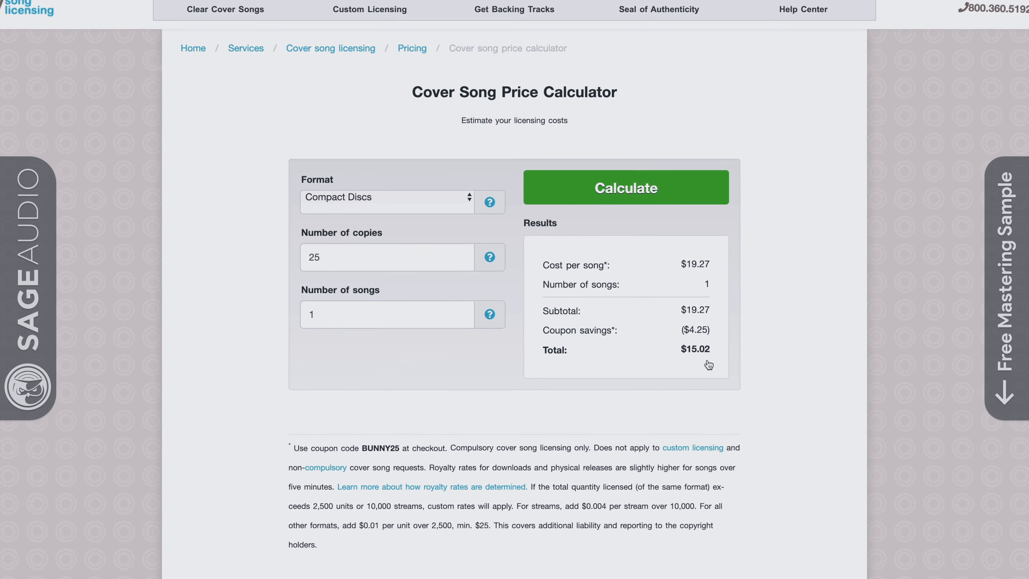
pyautogui.scroll(-3)
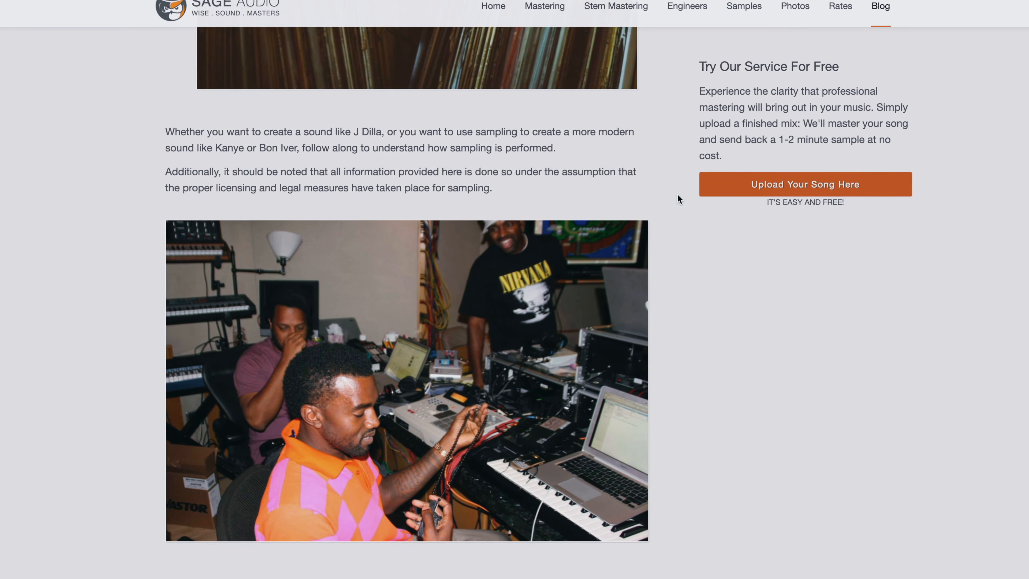
# - Register a new Sage Audio account with username 'newmusi' from the Upload Your Song link
pyautogui.scroll(-3)
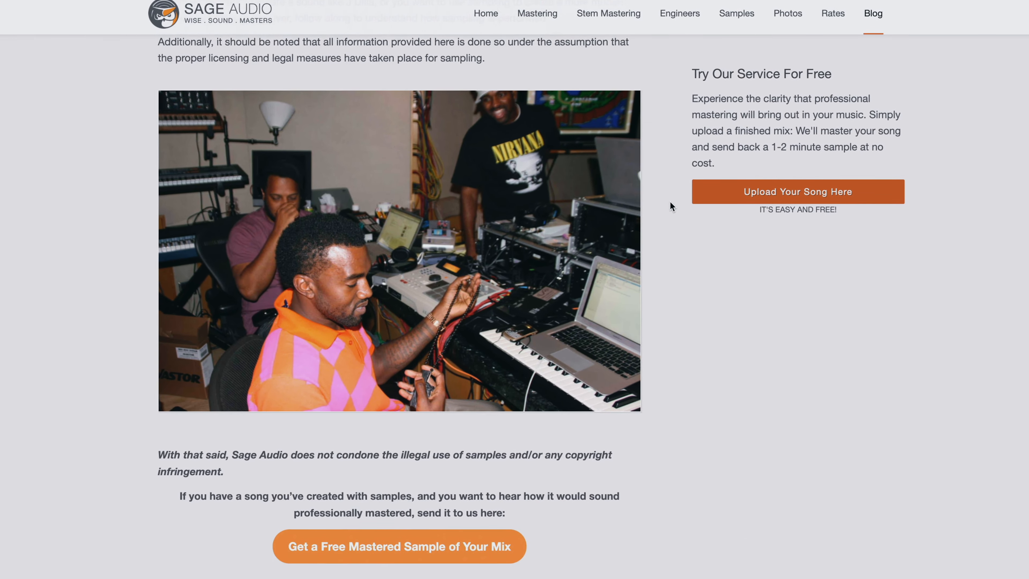
pyautogui.scroll(-3)
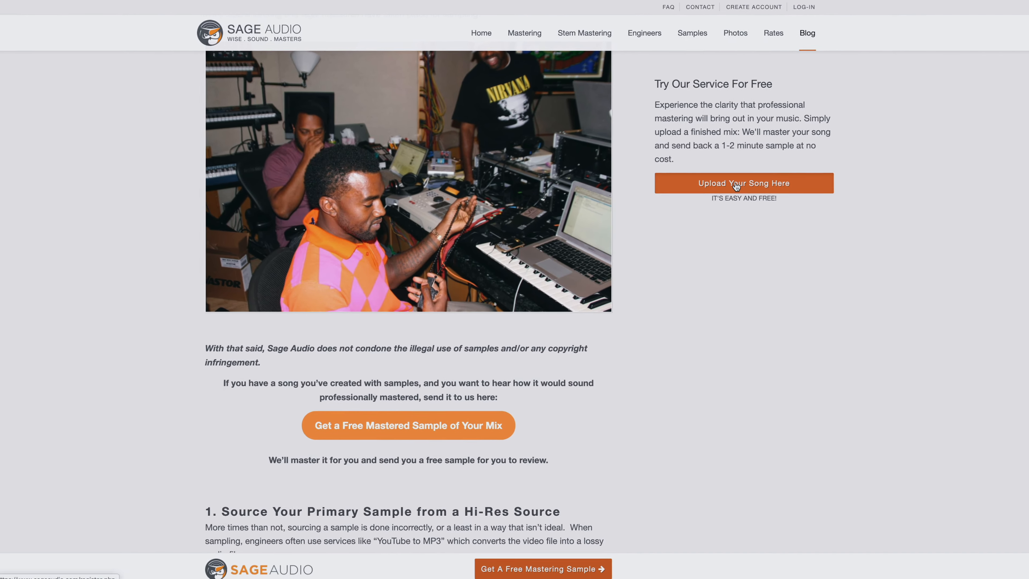
pyautogui.click(743, 184)
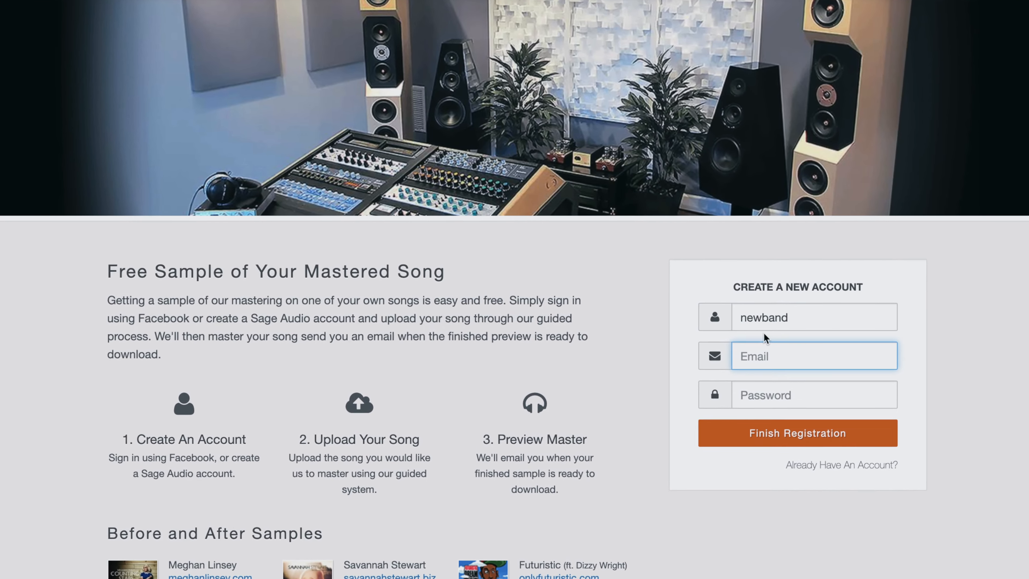
pyautogui.write('newmusi')
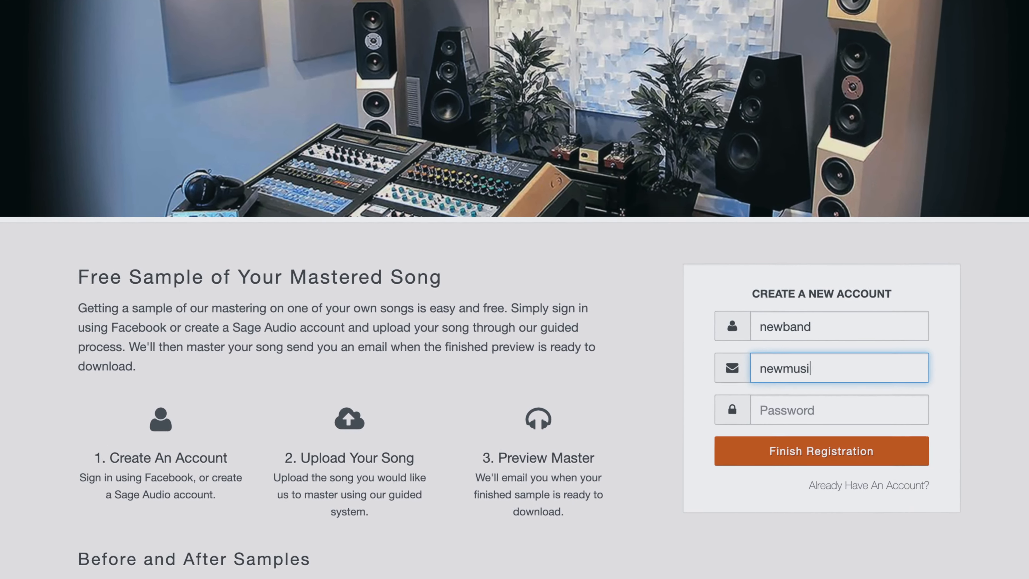
pyautogui.click(820, 451)
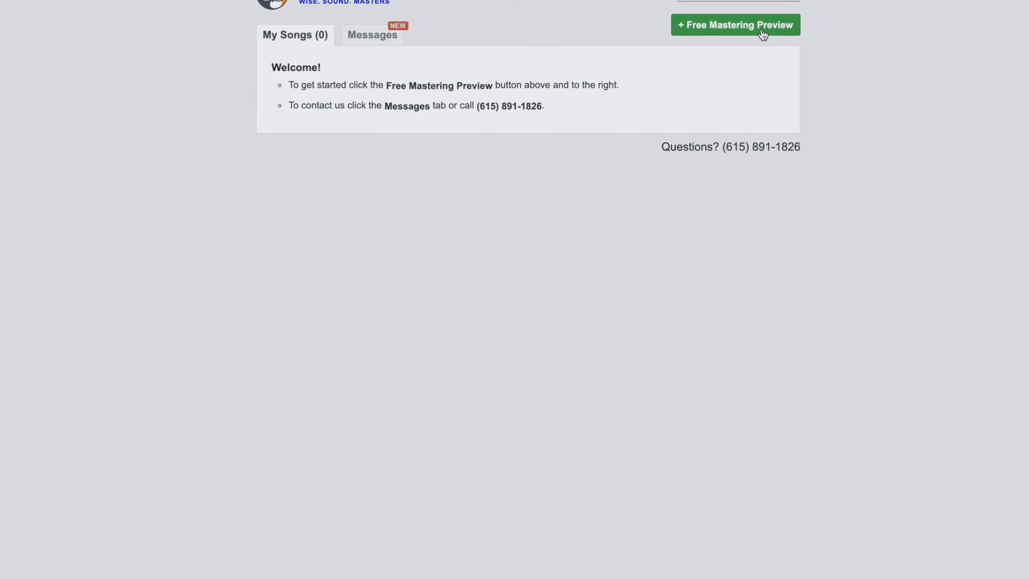
# - Start a free mastering preview request with the song name 'New Song'
pyautogui.click(735, 24)
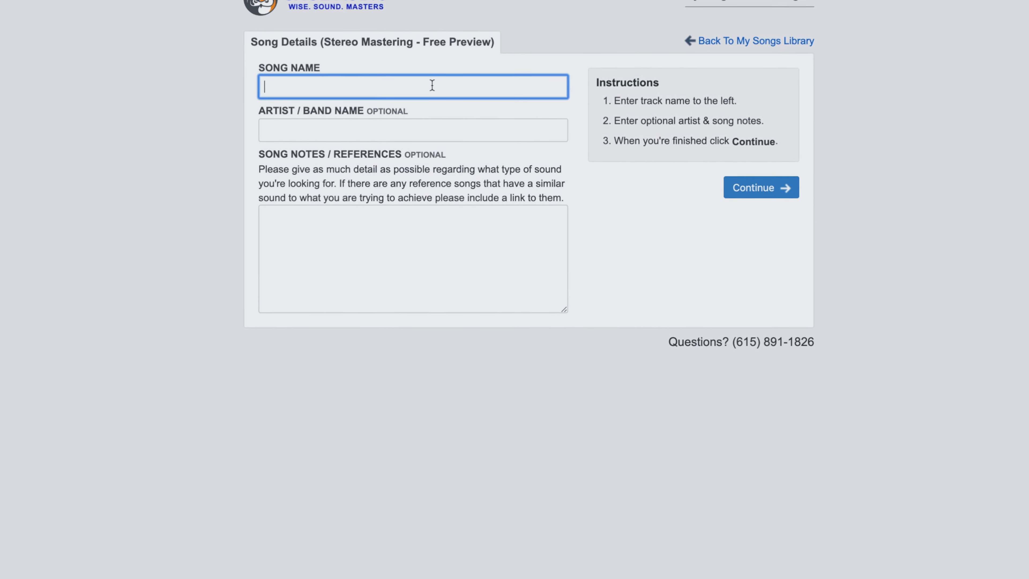
pyautogui.write('New Song')
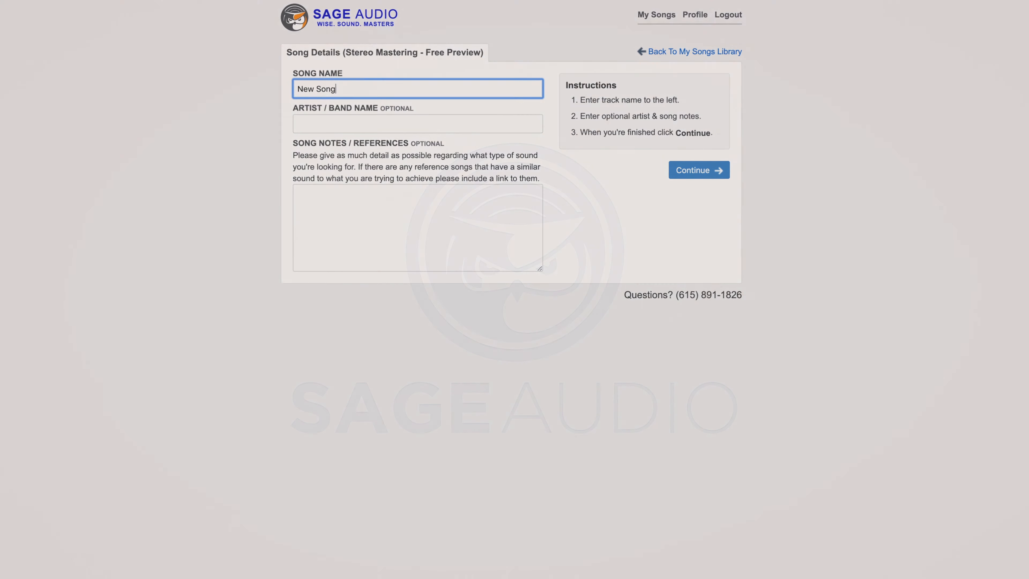